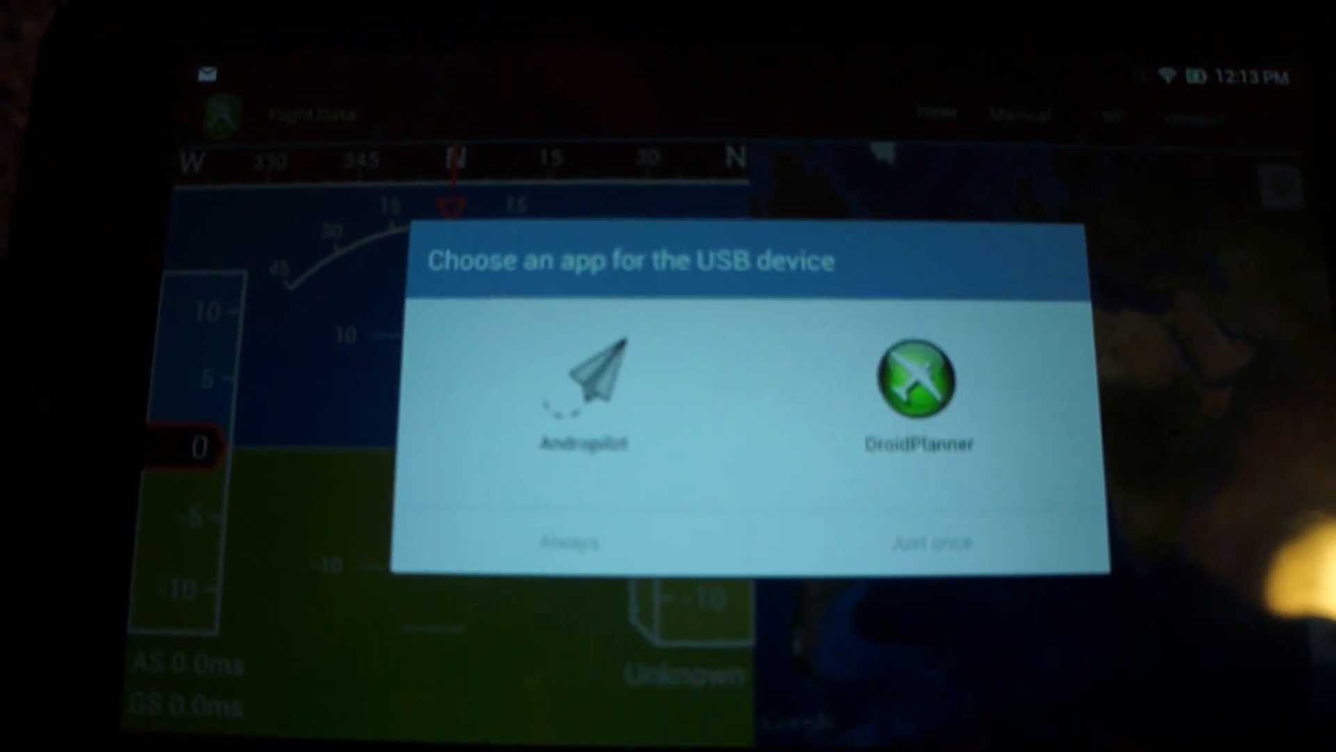
Choose DroidPlanner as the handler for the connected USB telemetry device
{"action": "left_click", "coordinate": [1069, 268]}
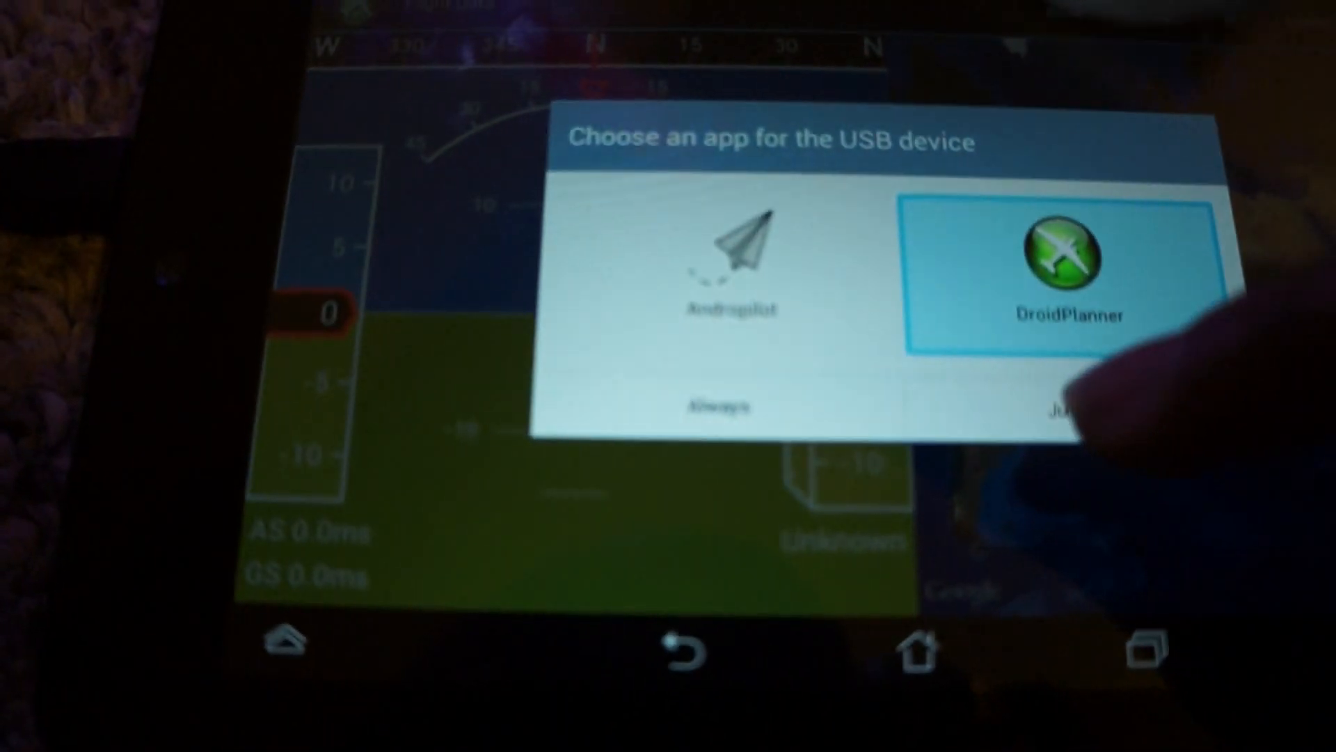